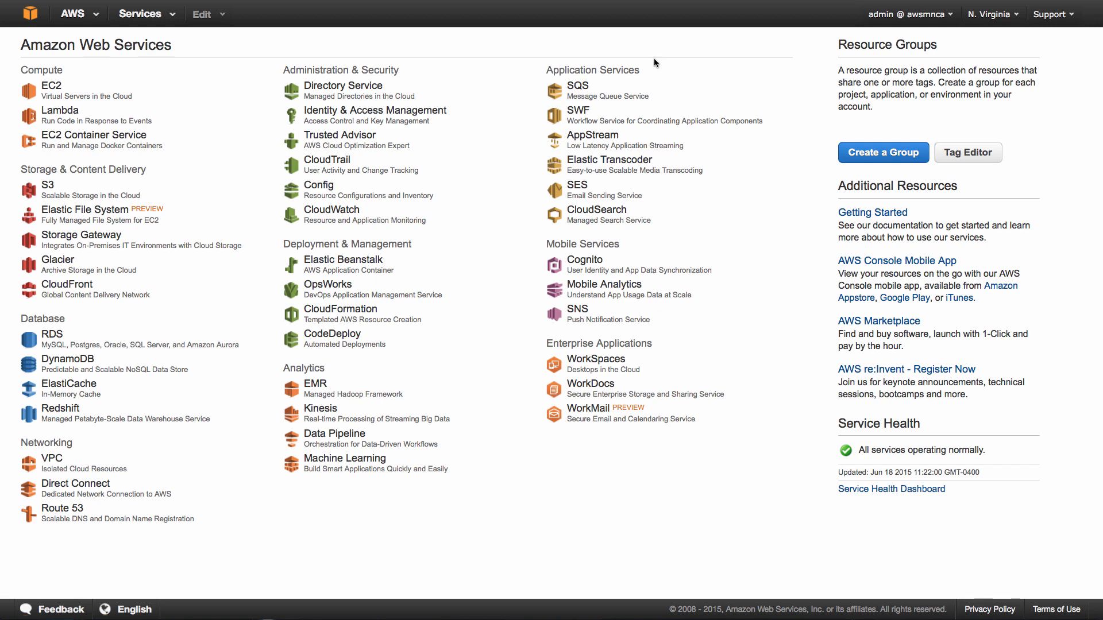
mouse_move(51, 87)
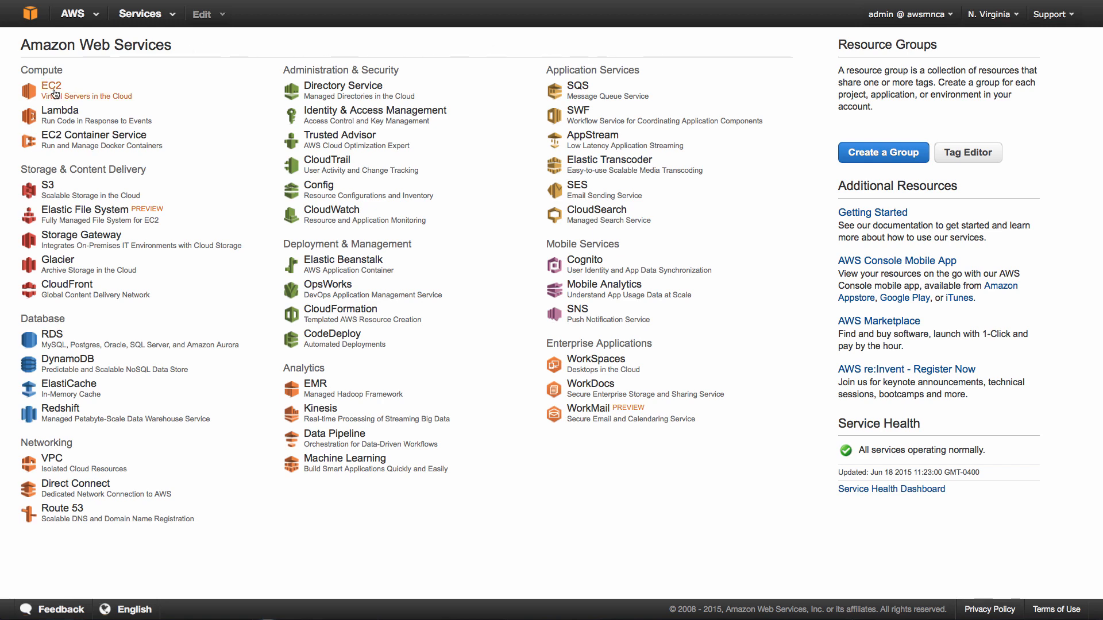
Step: Navigate to the EC2 Load Balancers list showing the Wordpress load balancer
left_click(50, 85)
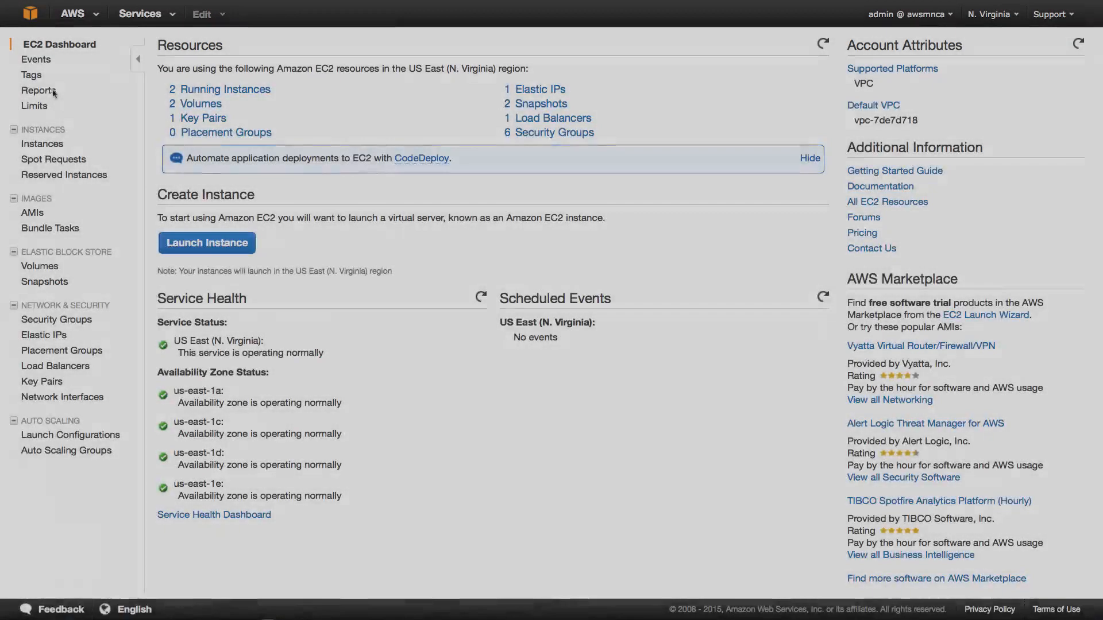
mouse_move(55, 365)
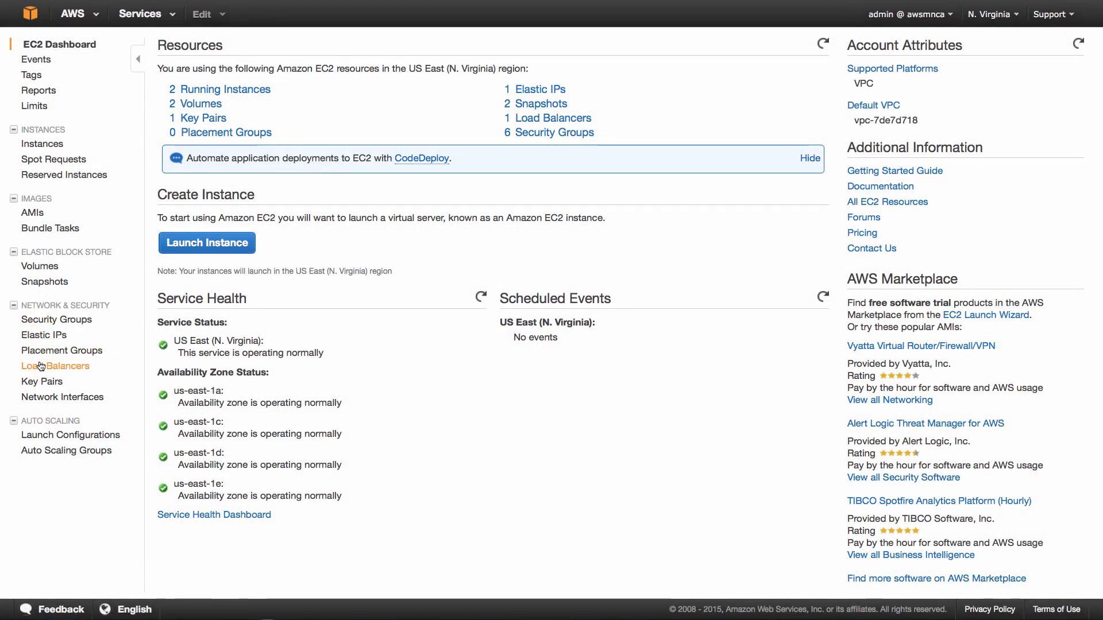
left_click(55, 365)
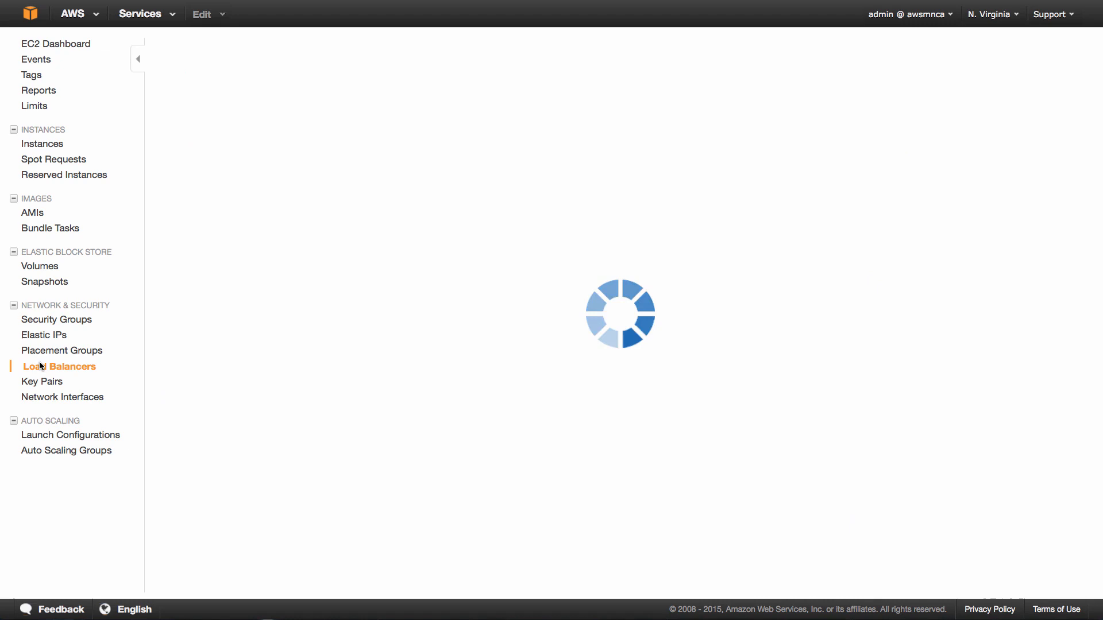
left_click(60, 366)
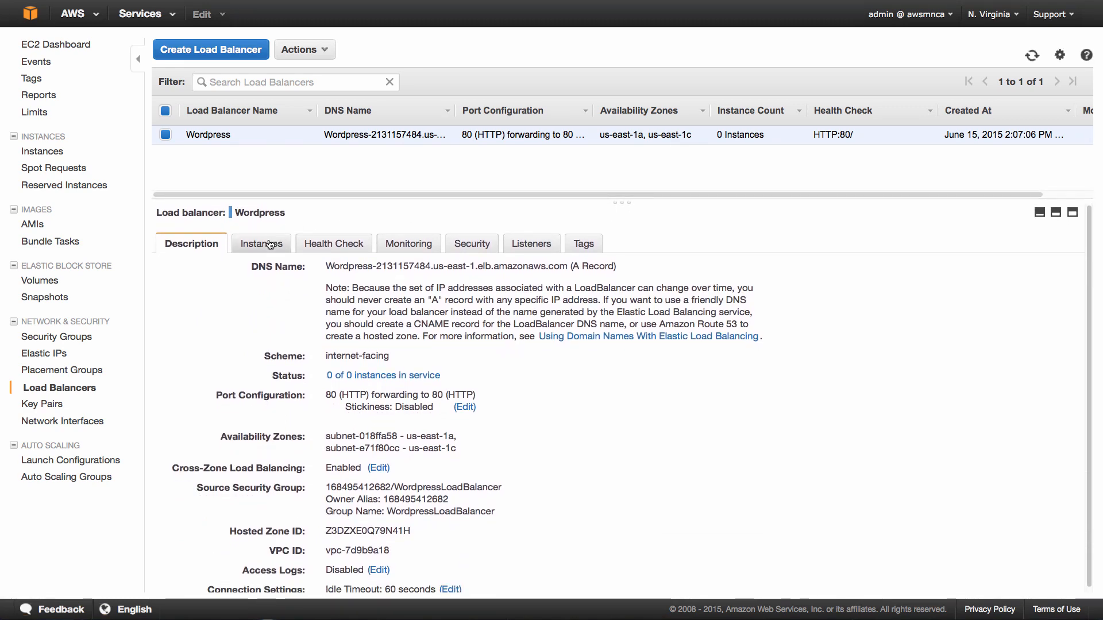
Step: View the Wordpress load balancer's Instances details, showing no registered instances
left_click(259, 244)
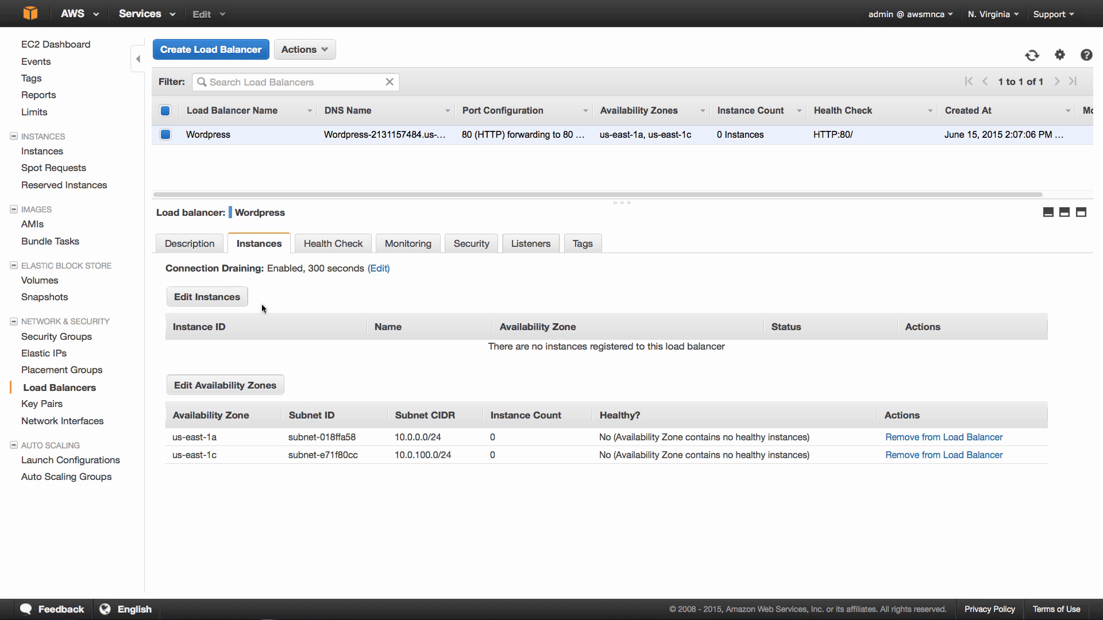
mouse_move(207, 297)
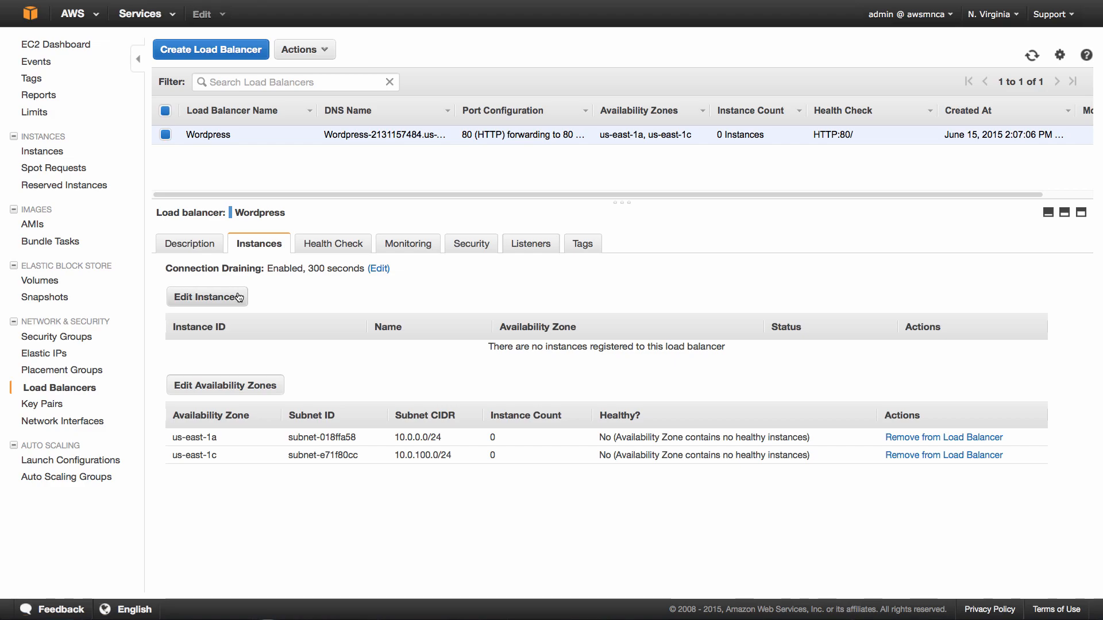
Step: Register the WordpressServer instance with the Wordpress load balancer via Edit Instances
left_click(207, 297)
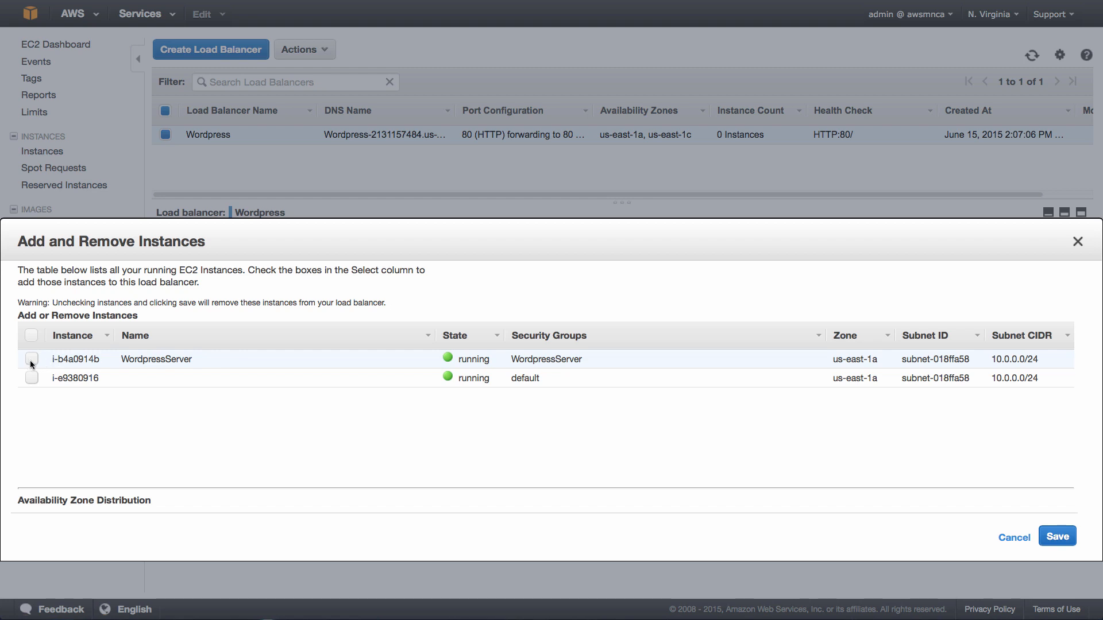
left_click(31, 359)
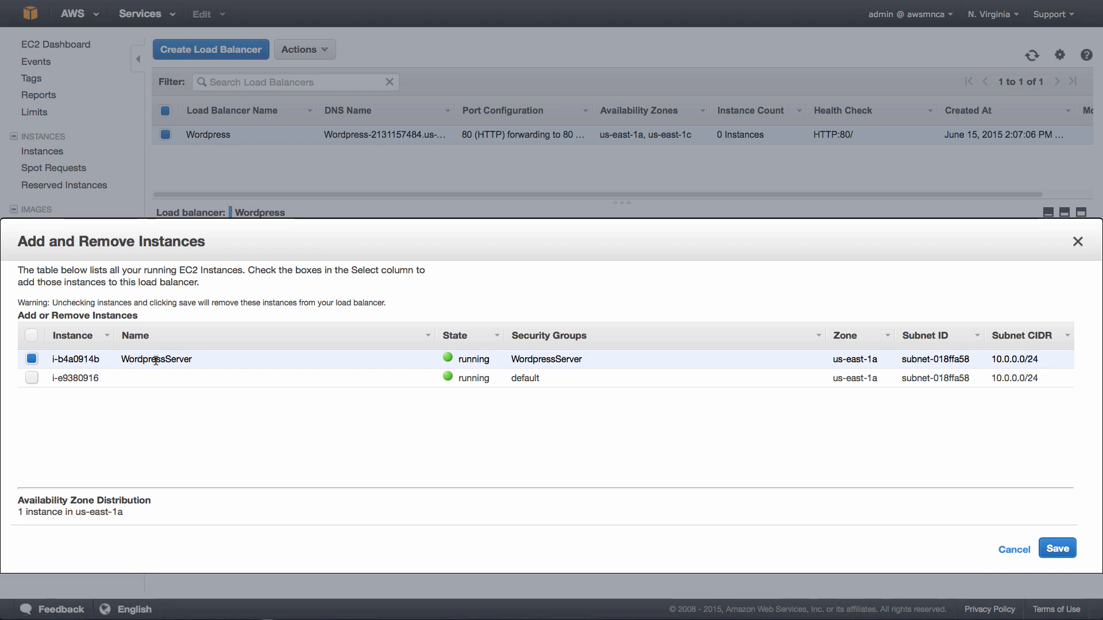
mouse_move(903, 525)
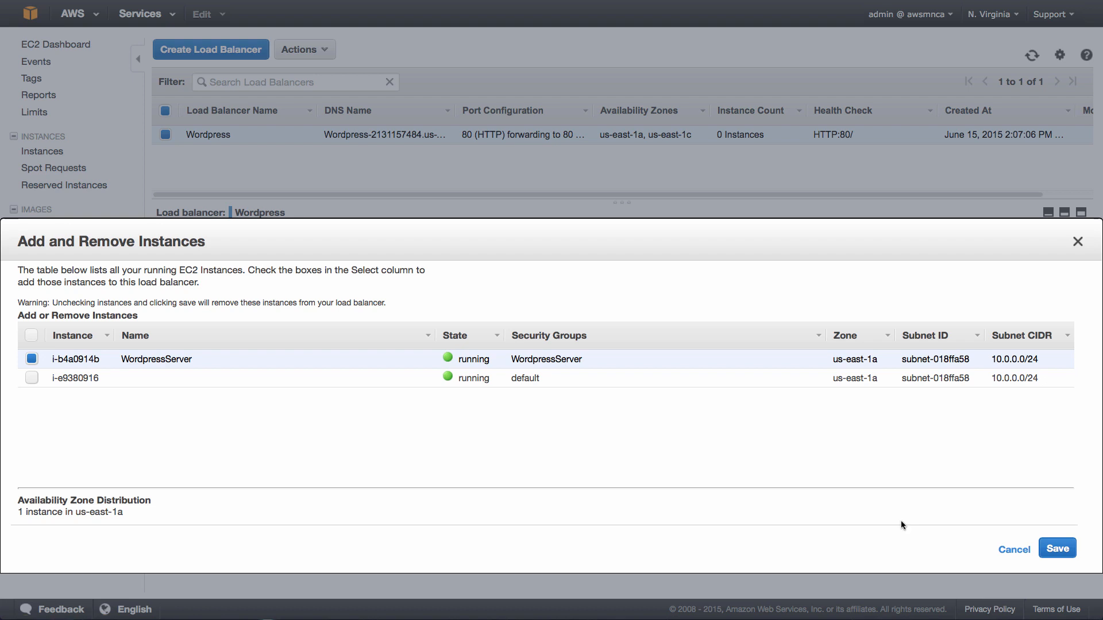
mouse_move(1057, 547)
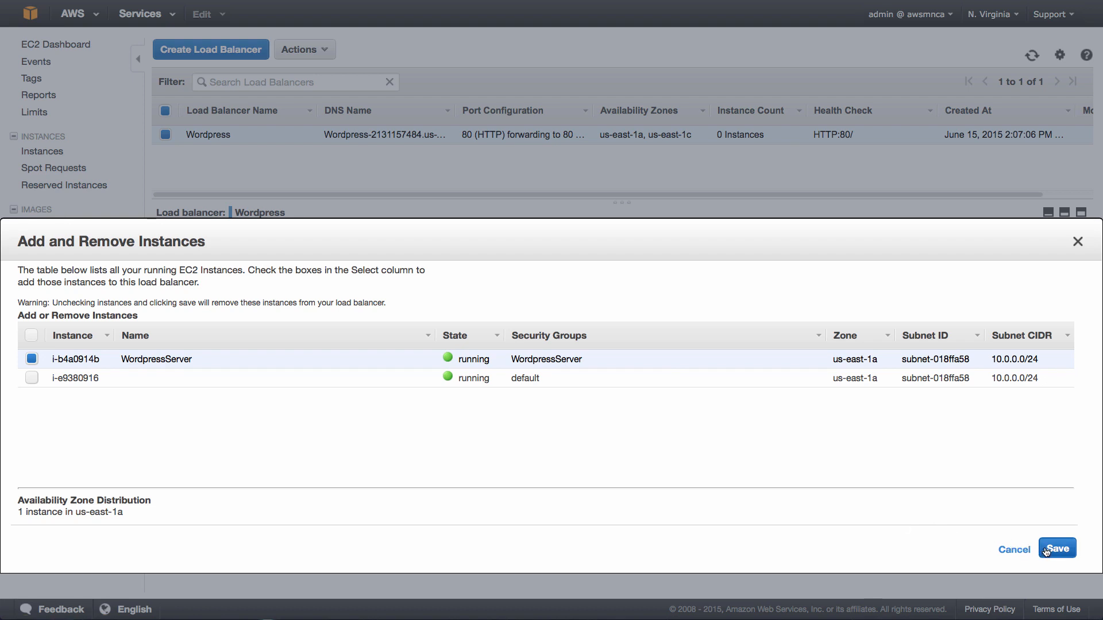
left_click(1057, 548)
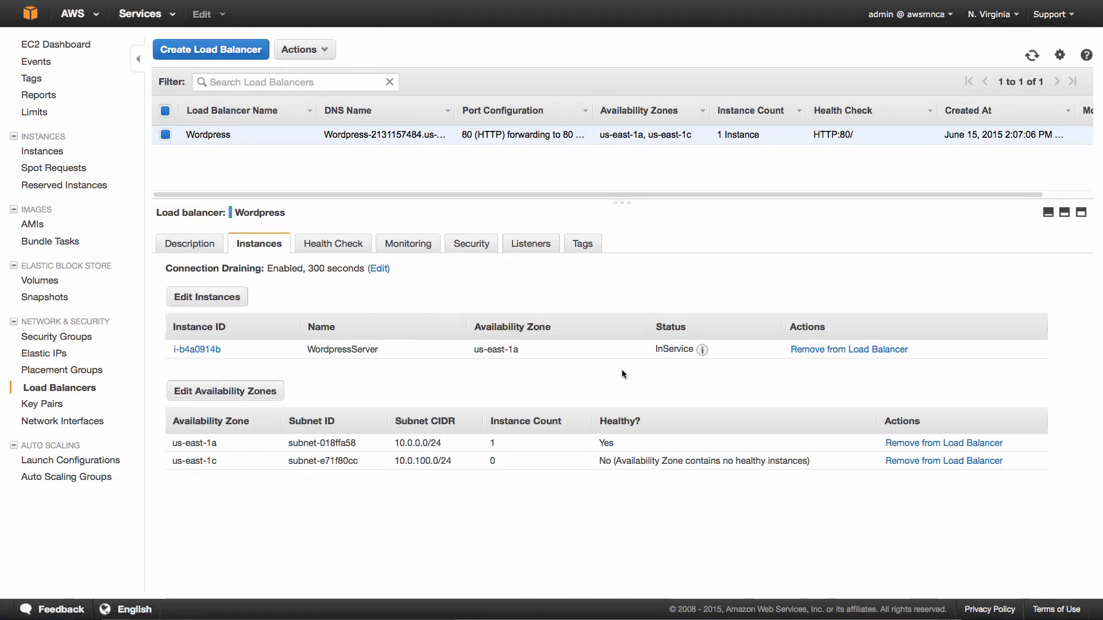
mouse_move(641, 364)
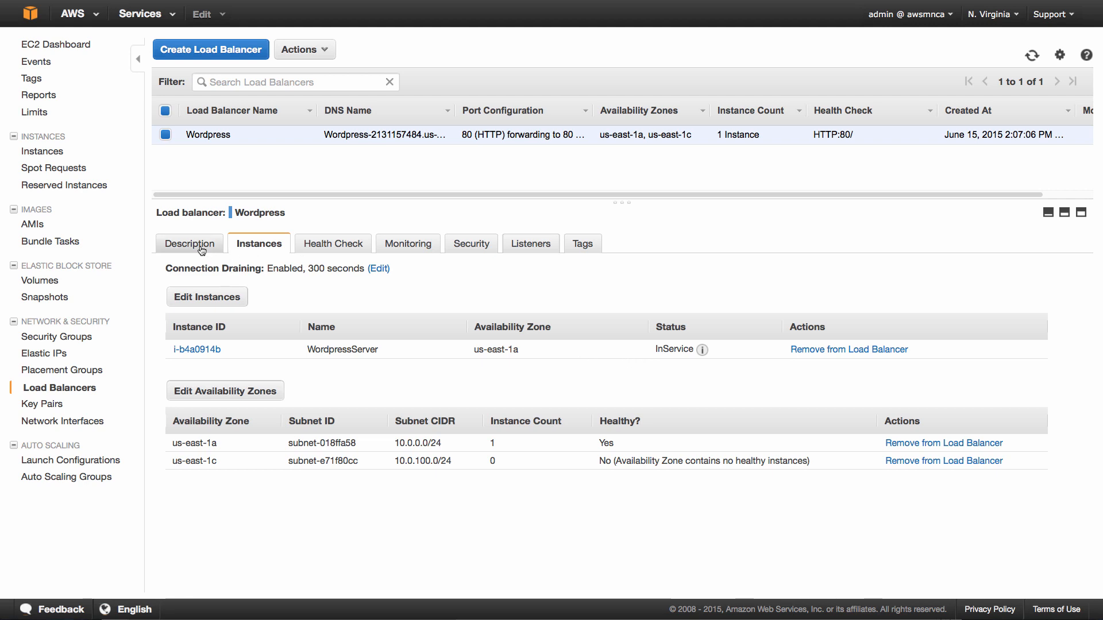
Step: Select the Wordpress load balancer's full DNS Name value in its Description details
left_click(192, 243)
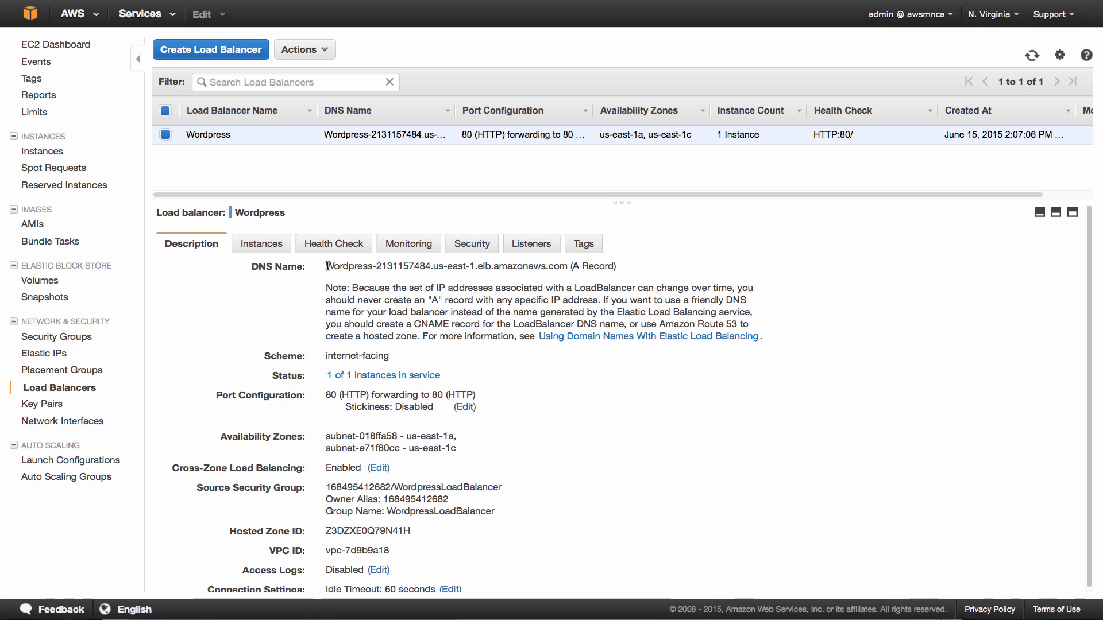
double_click(342, 265)
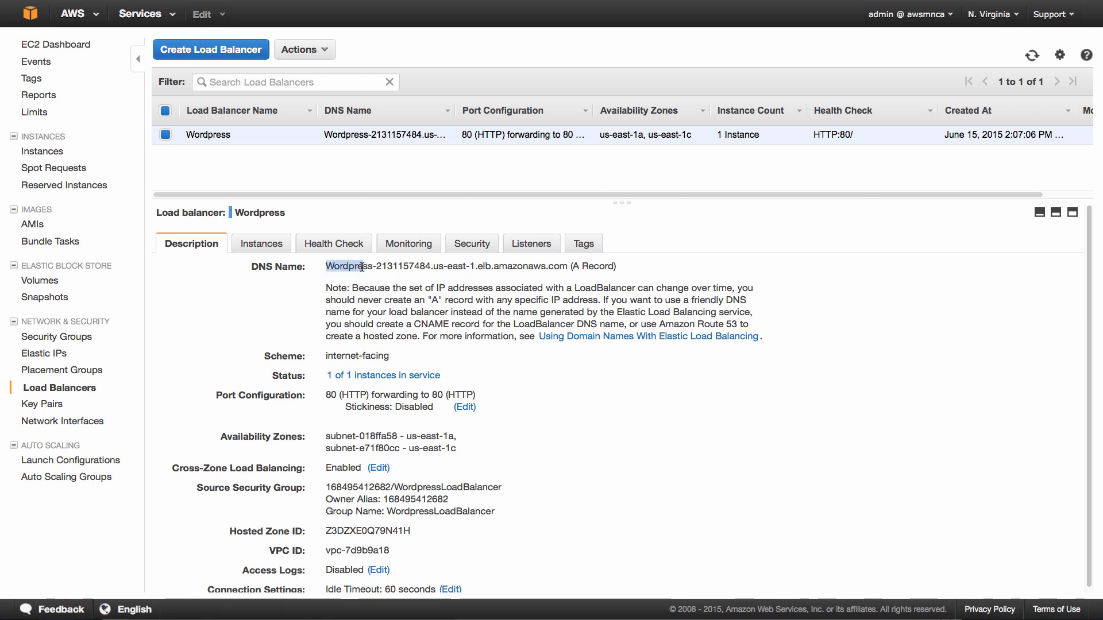
left_click_drag(327, 265, 570, 266)
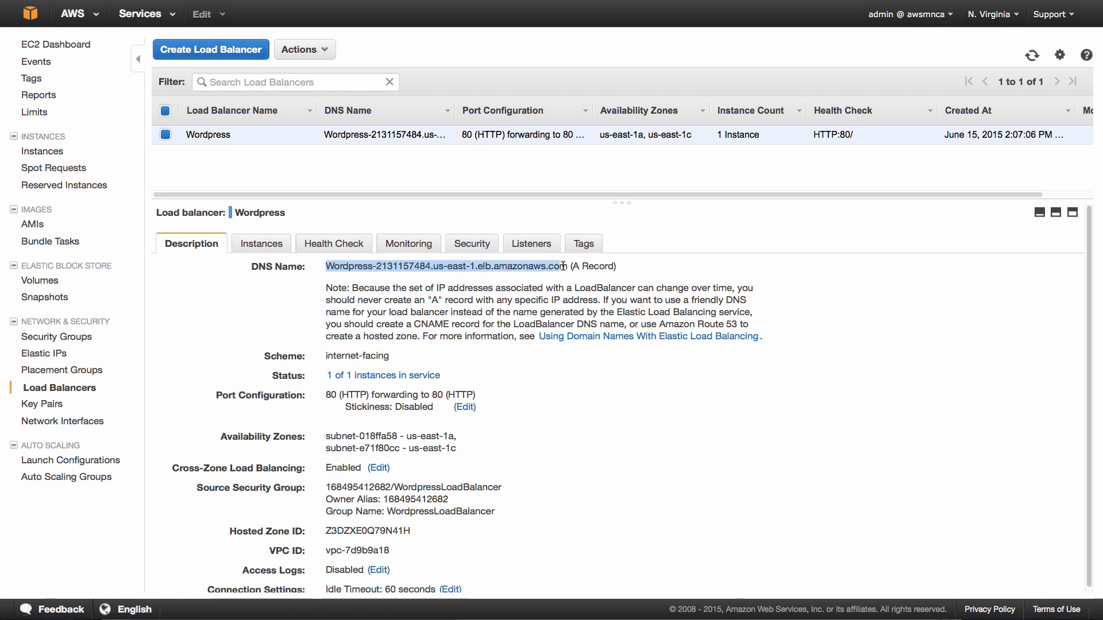